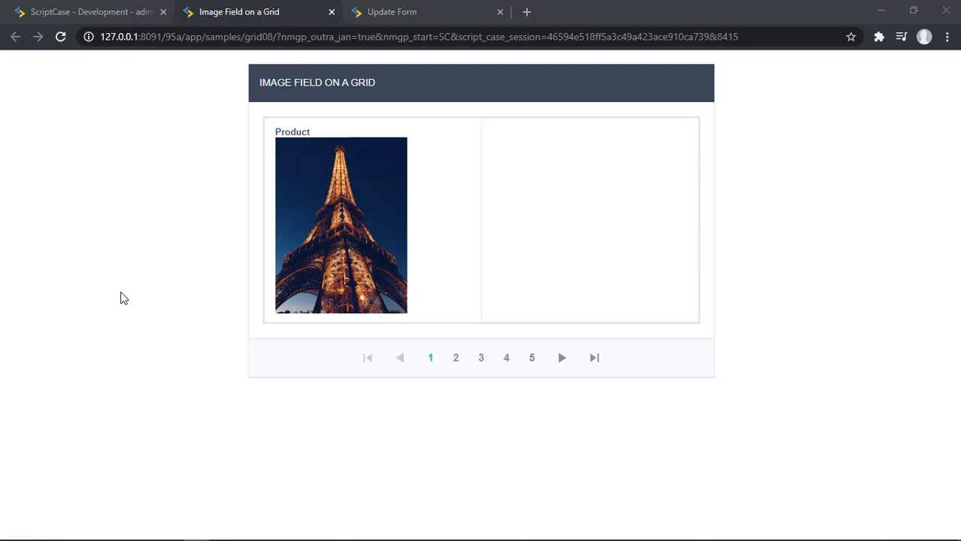
mouse_move(263, 286)
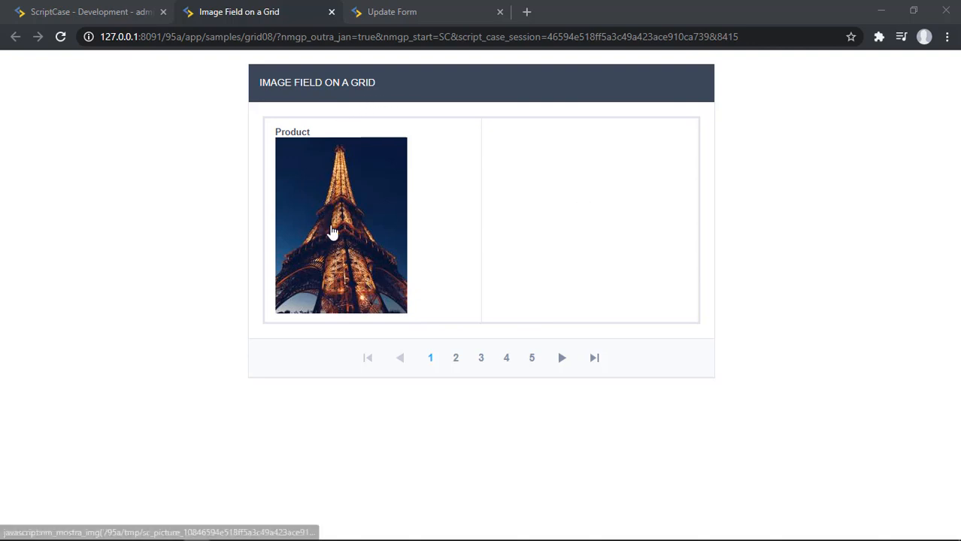
View the Eiffel Tower photo enlarged in the Update Form page's image viewer
click(339, 225)
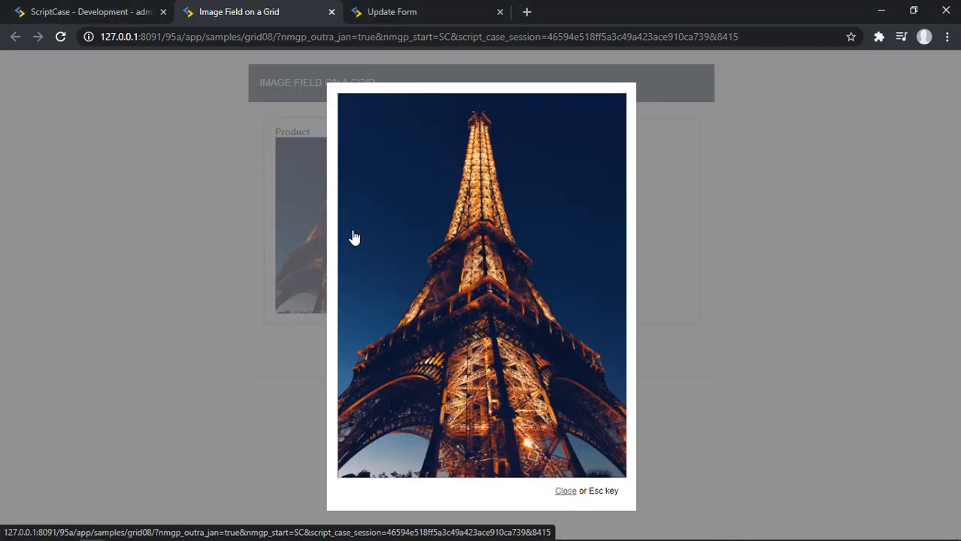
mouse_move(785, 271)
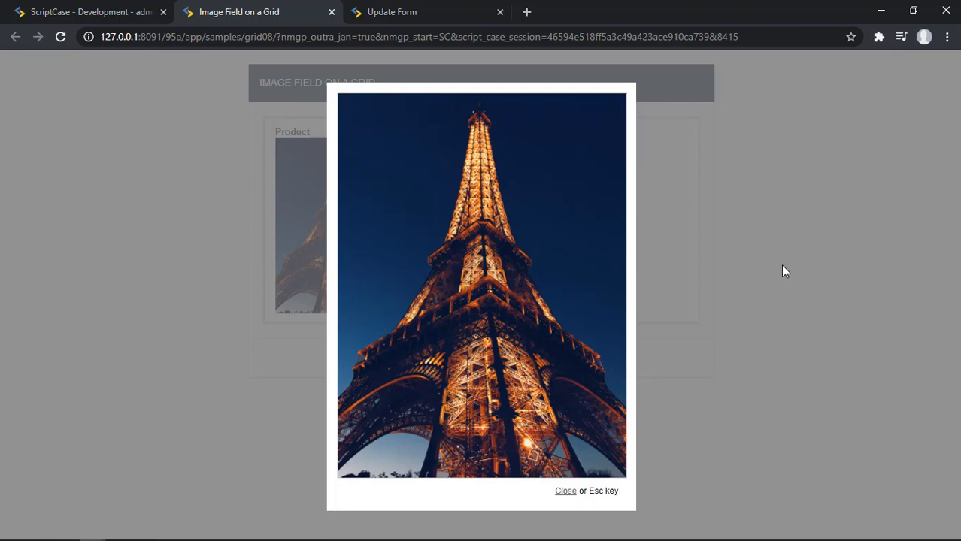
mouse_move(565, 490)
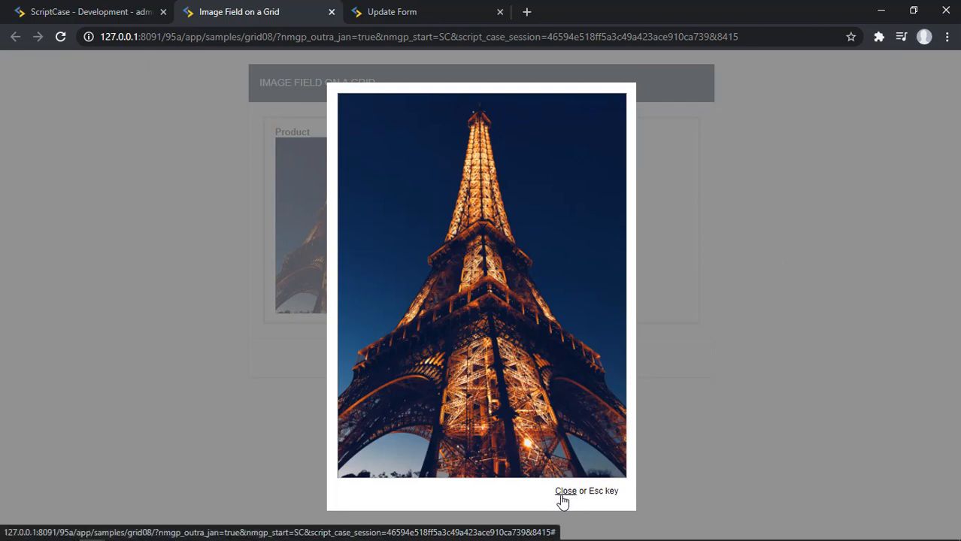
mouse_move(566, 491)
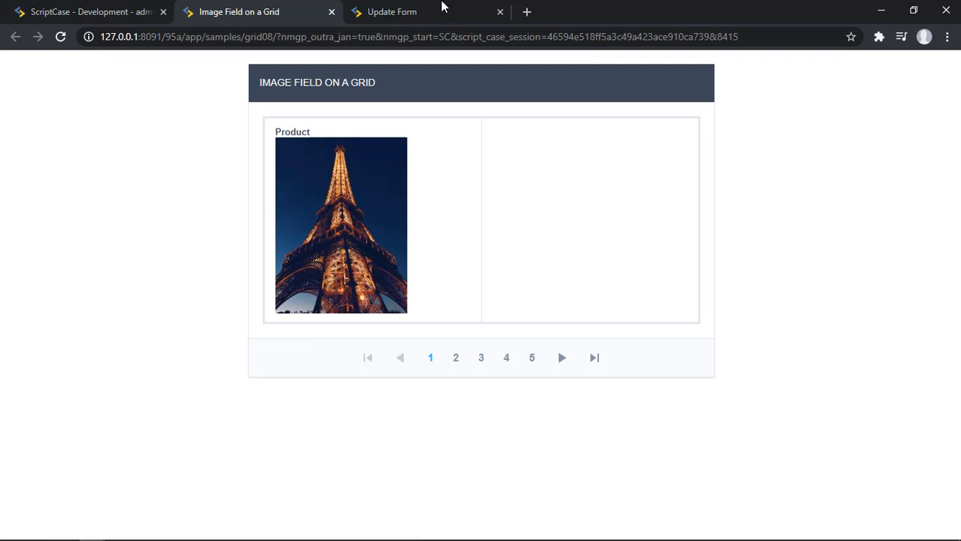
click(340, 224)
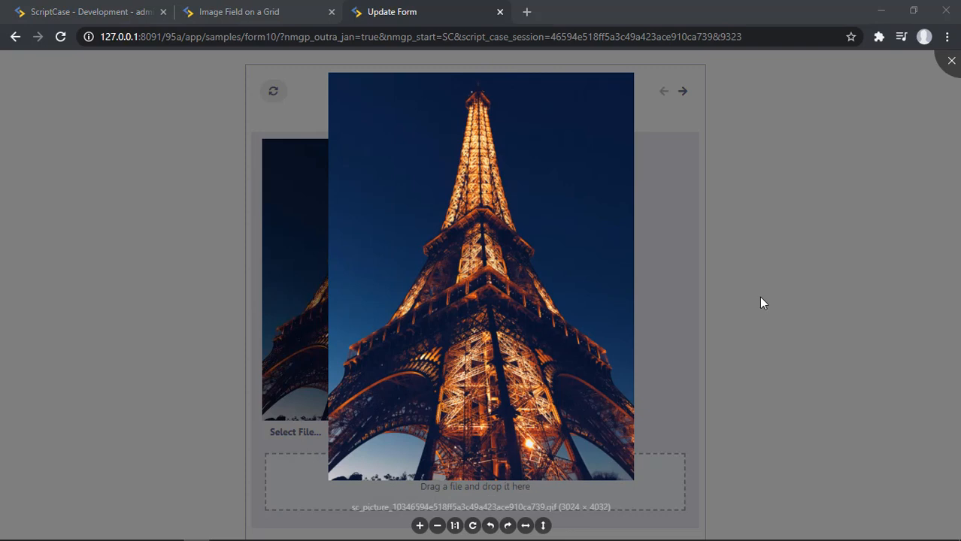
mouse_move(769, 306)
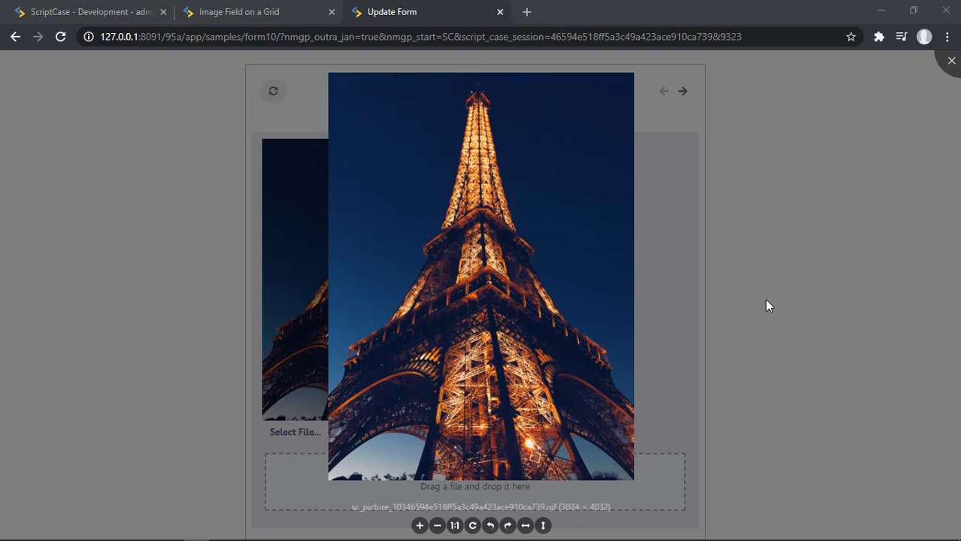
mouse_move(240, 394)
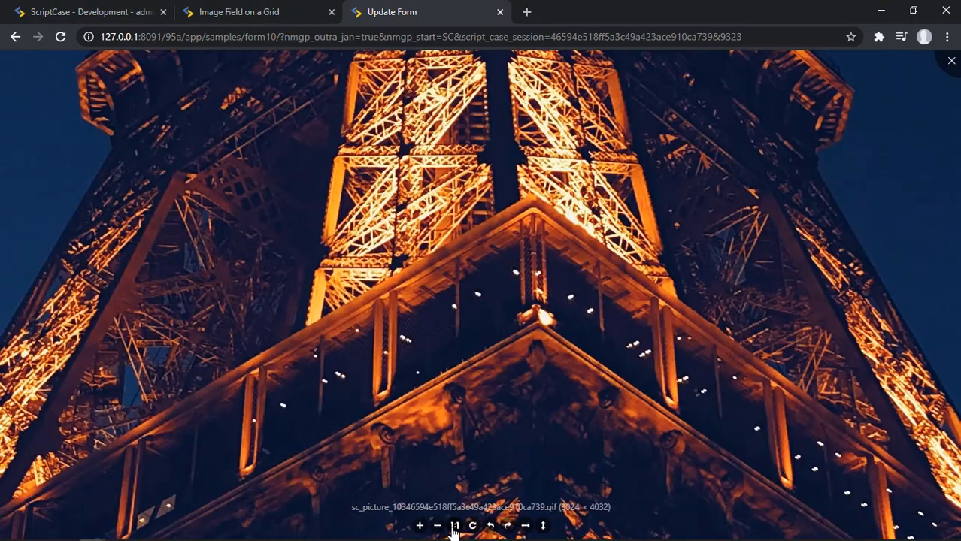
Zoom the tower photo in twice and back out, leaving it at its default fitted size
click(436, 526)
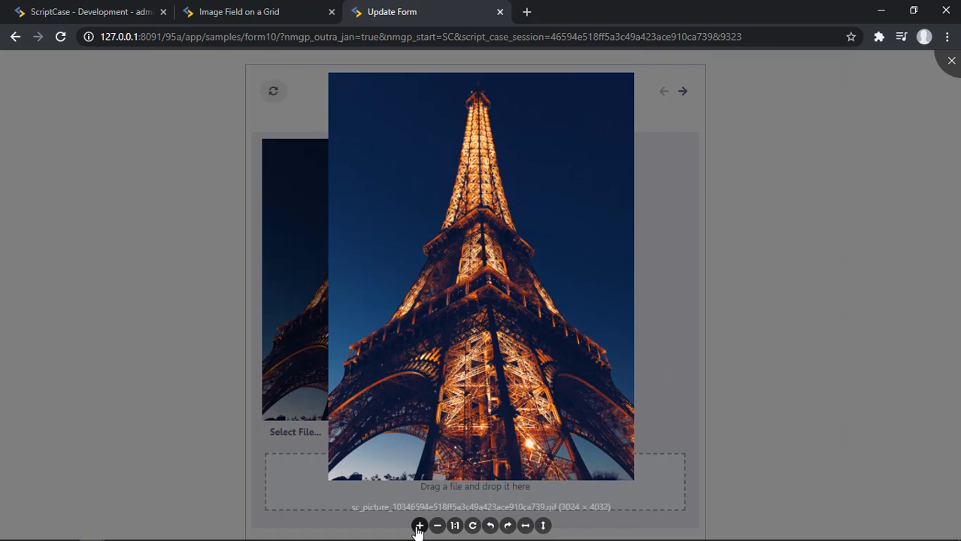
click(418, 527)
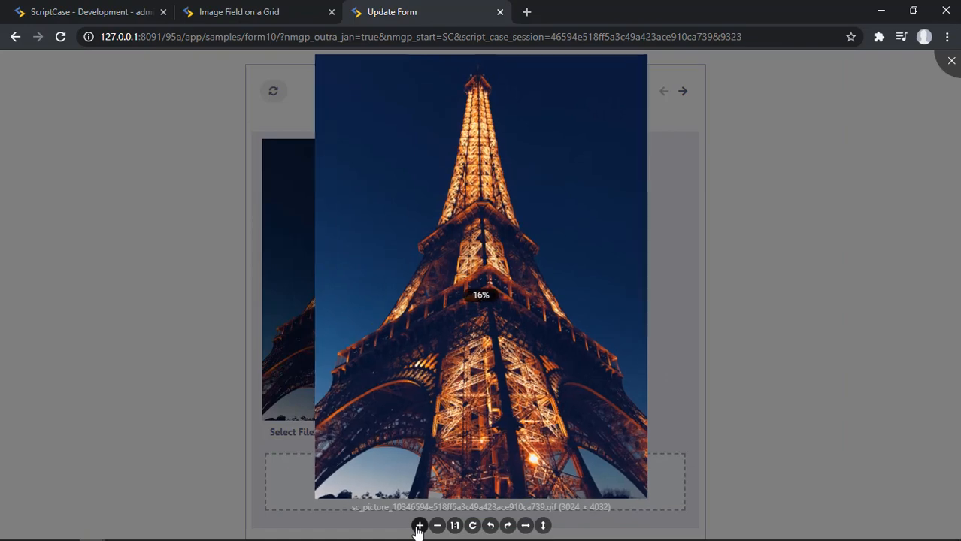
click(418, 526)
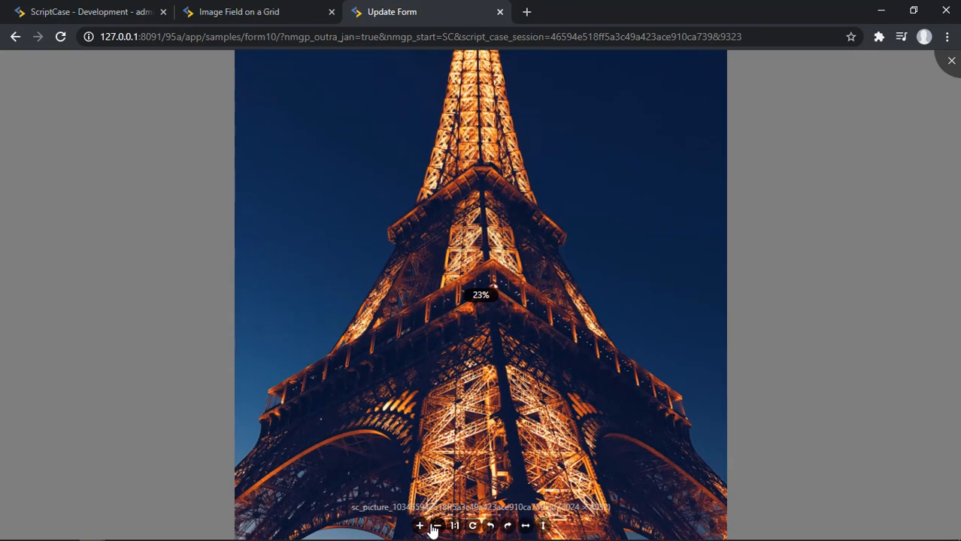
click(436, 526)
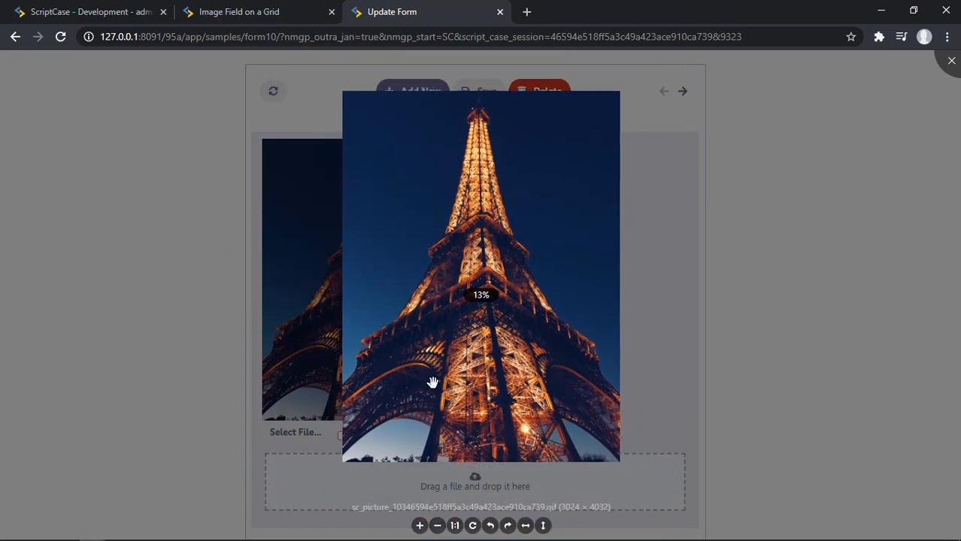
click(418, 526)
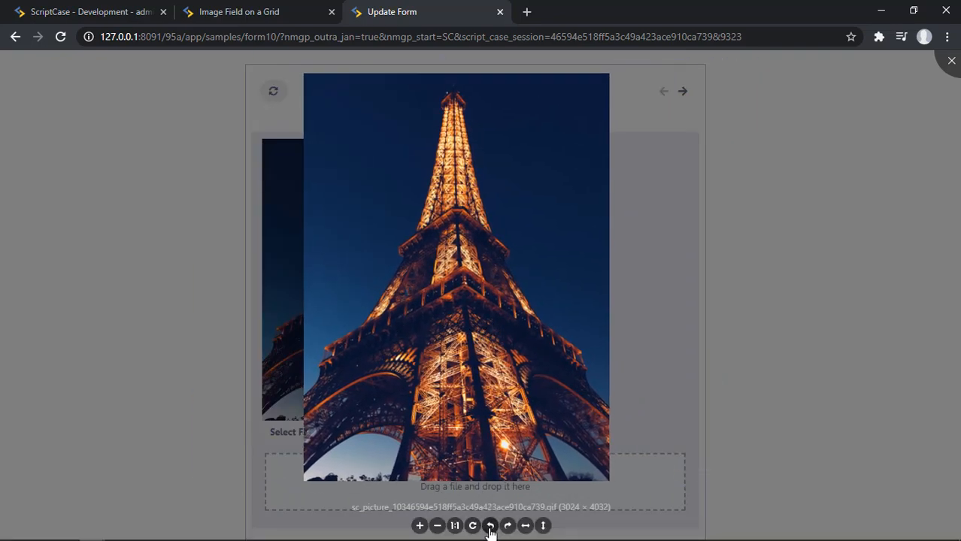
click(491, 526)
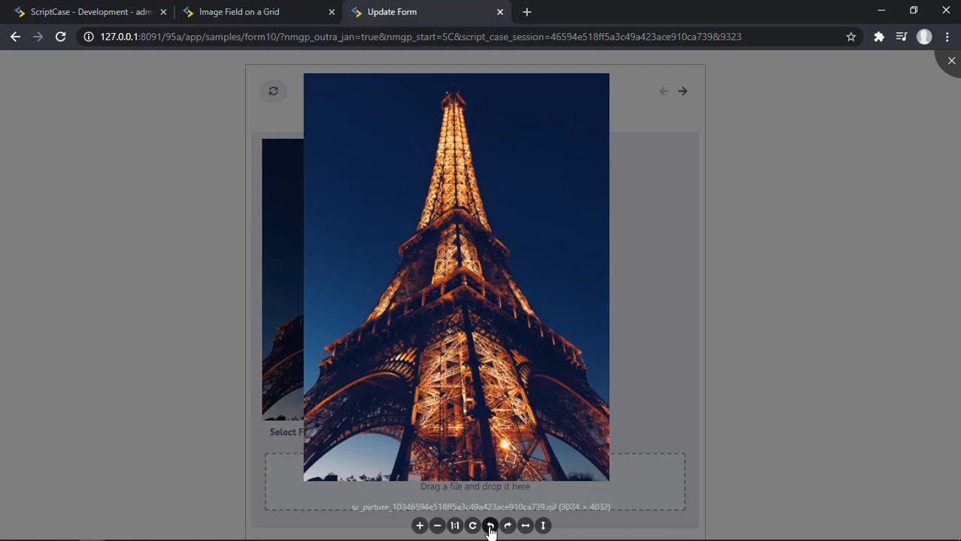
click(490, 527)
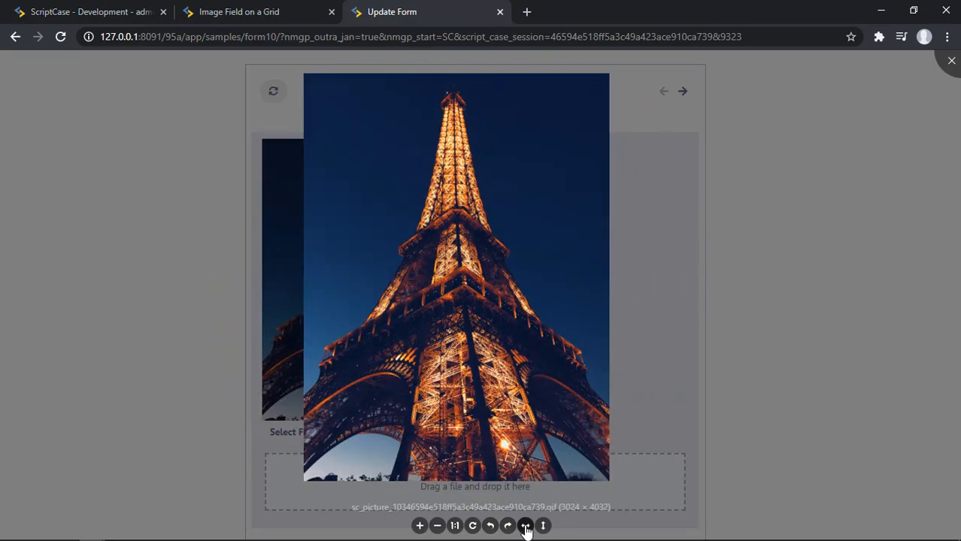
click(525, 526)
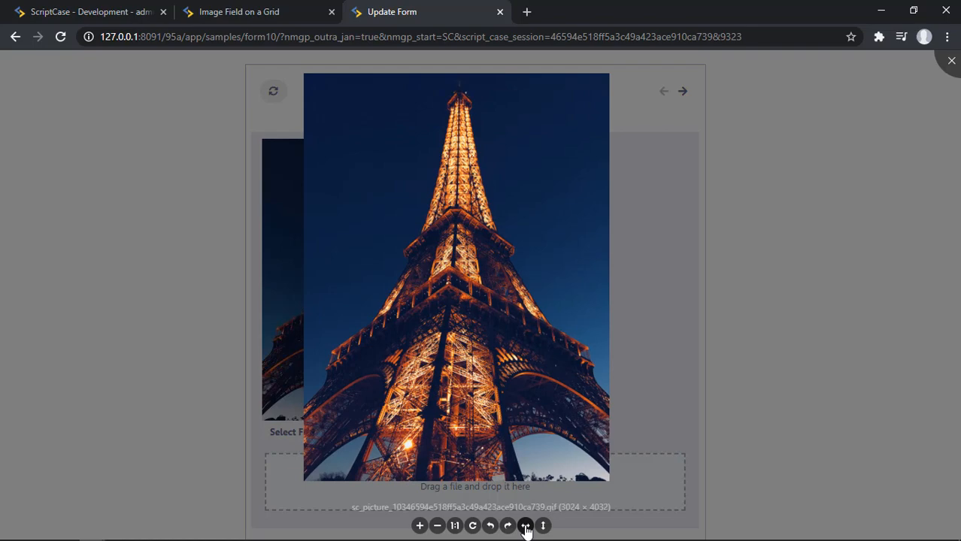
click(543, 526)
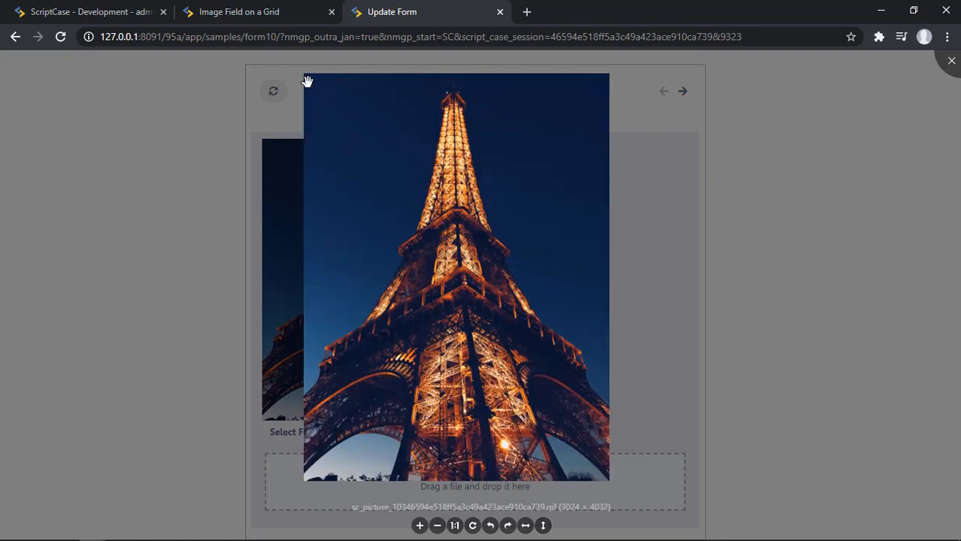
mouse_move(791, 397)
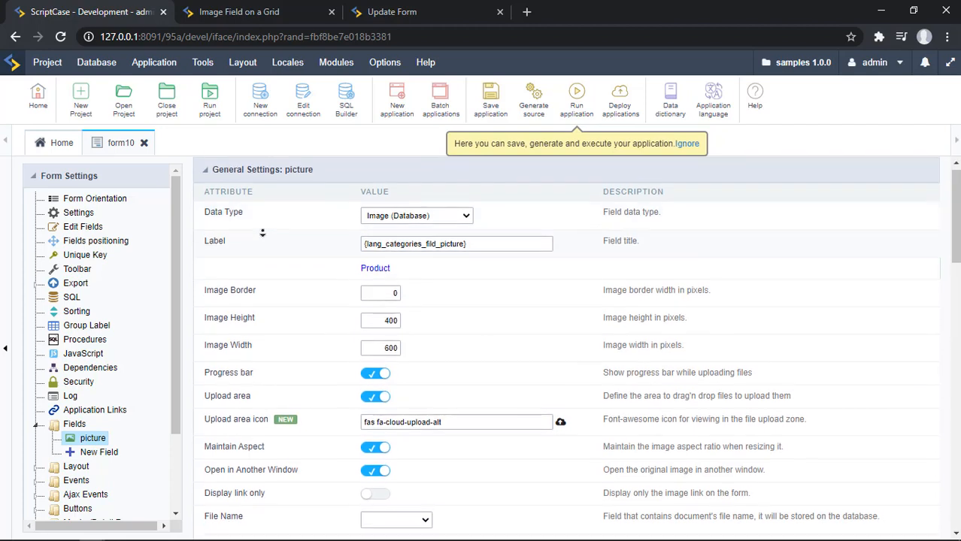
Scroll the picture field's general settings down to the Open in Another Window option
scroll(down, 3)
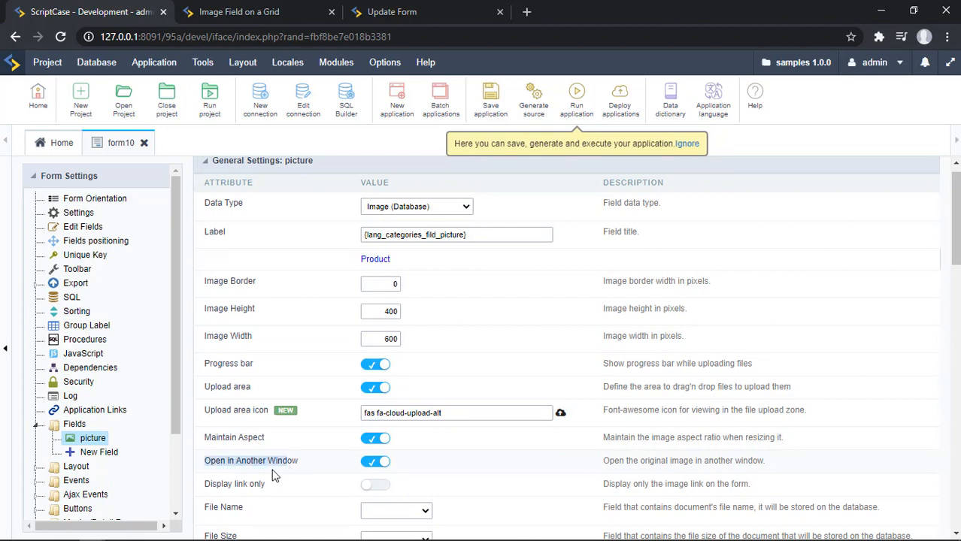
mouse_move(325, 472)
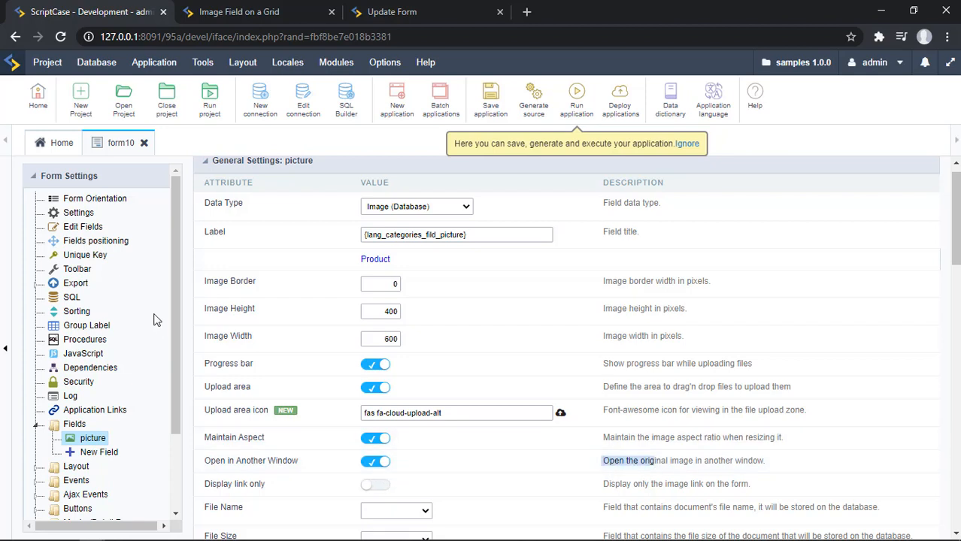
scroll(down, 3)
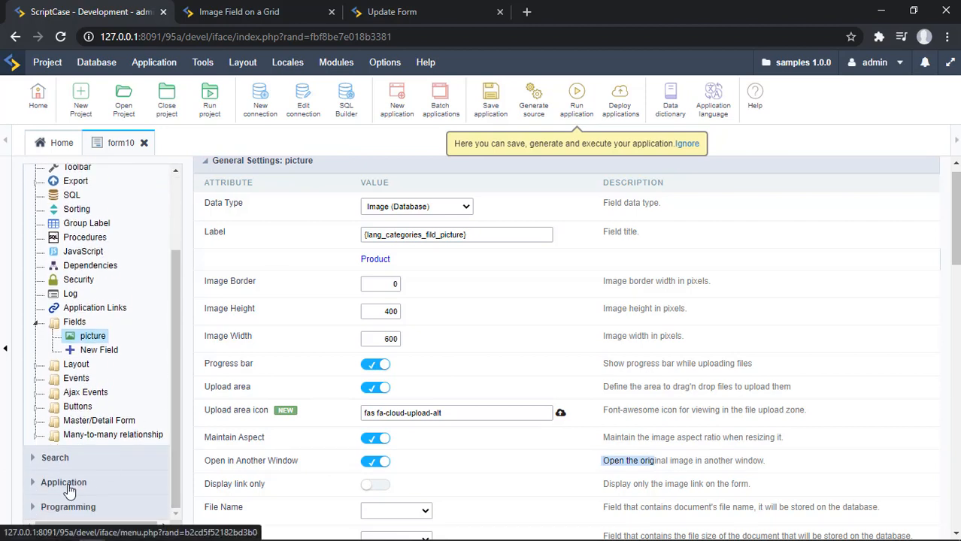
Show form10's Application settings scrolled to the Image viewer toggle, switched on
click(63, 481)
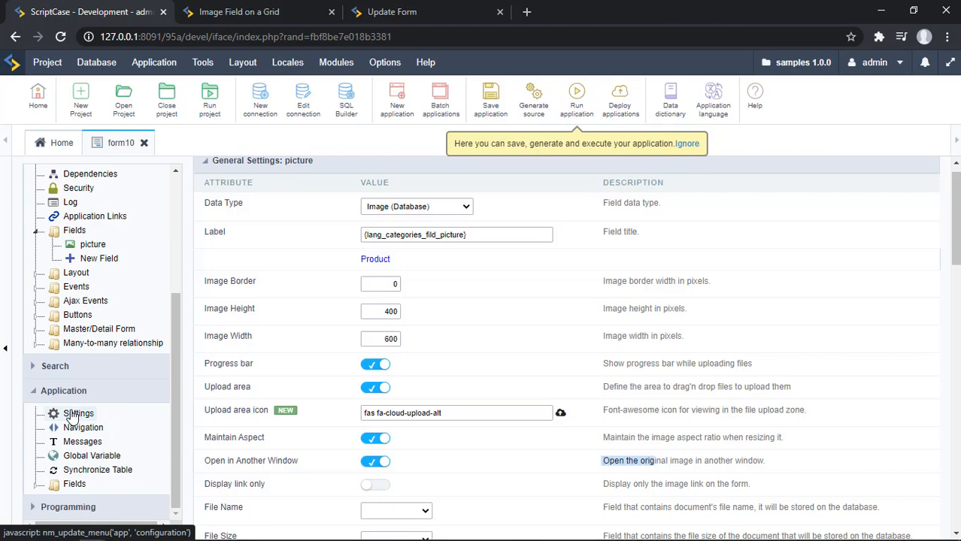
click(78, 413)
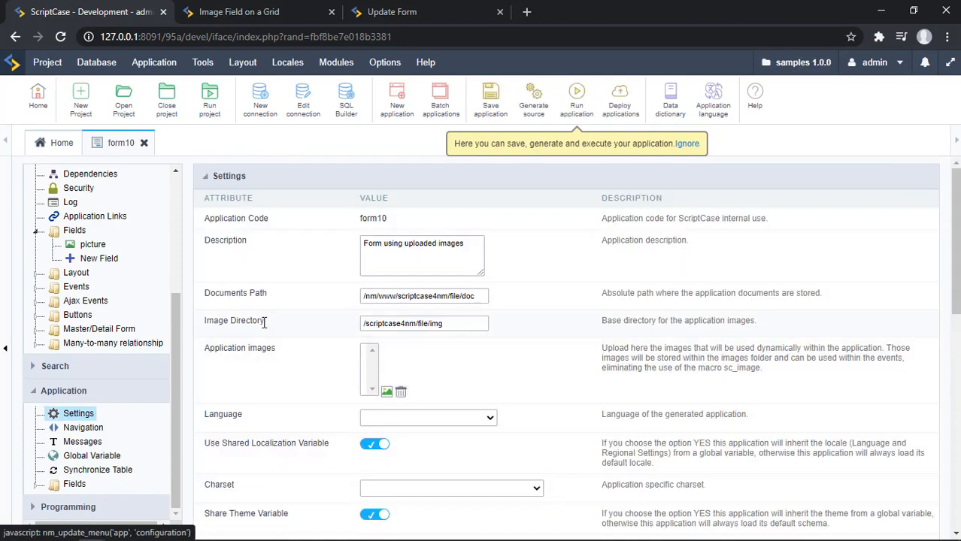
scroll(down, 3)
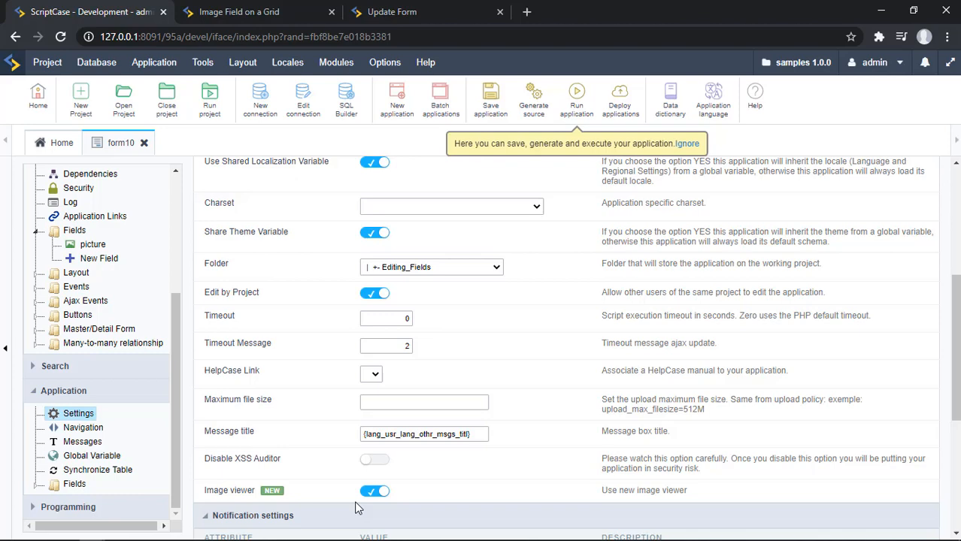
mouse_move(203, 344)
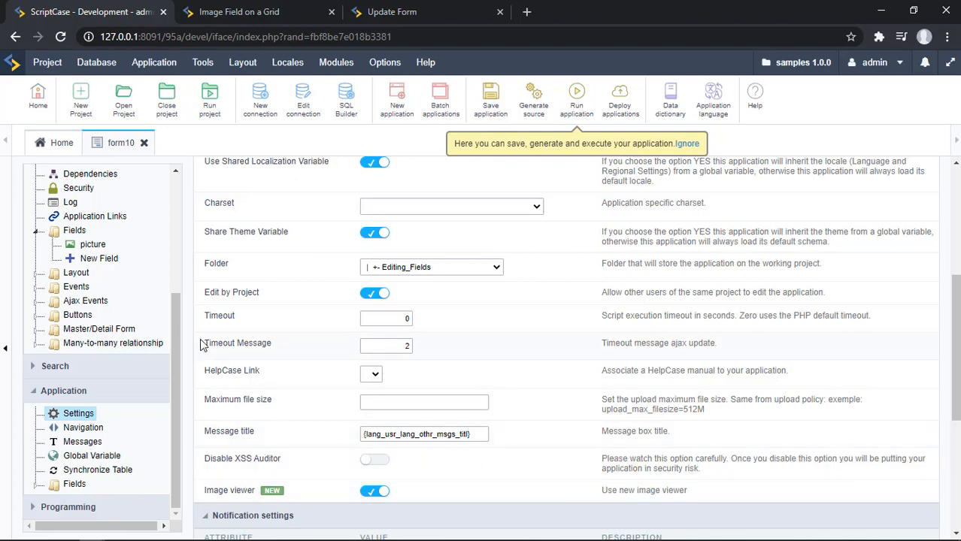
Check the running form's viewer, then return to the ScriptCase development page
click(391, 12)
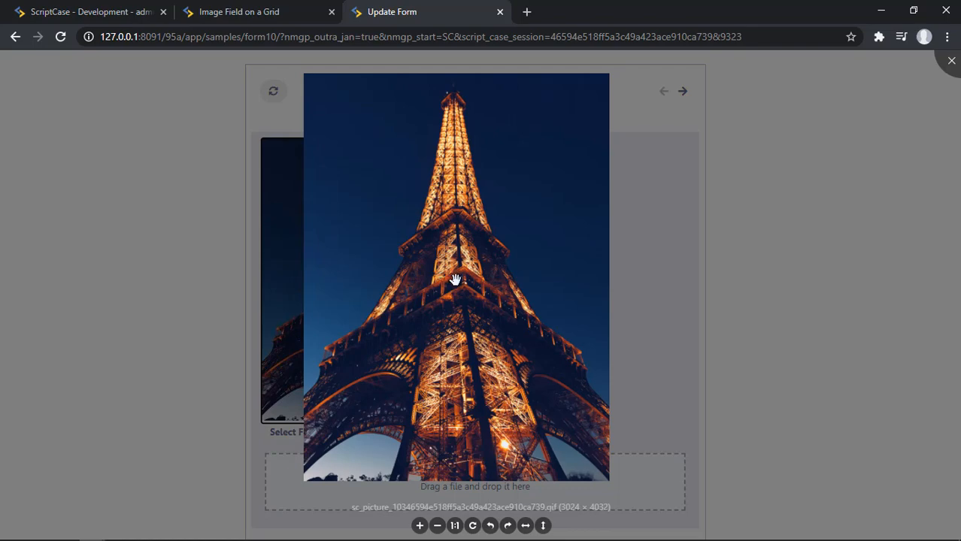
mouse_move(108, 6)
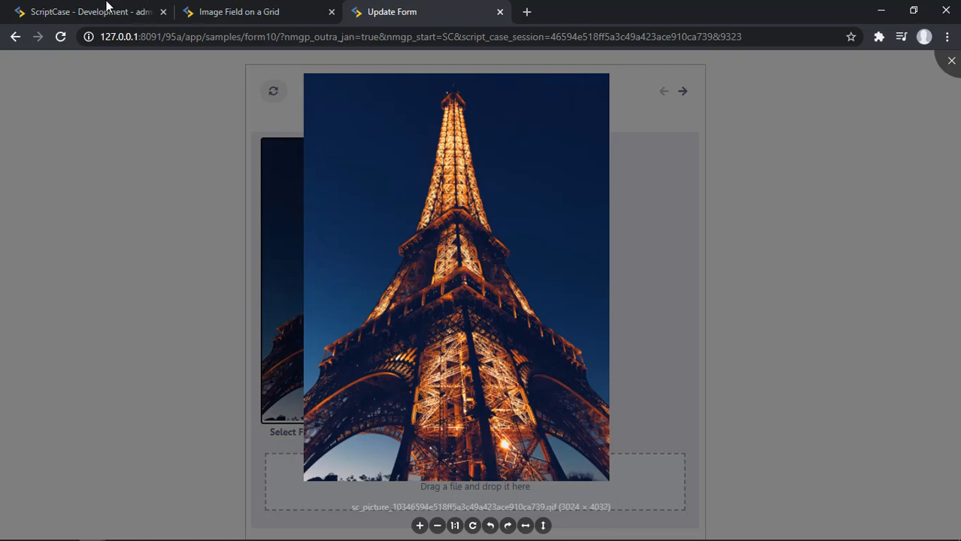
click(83, 12)
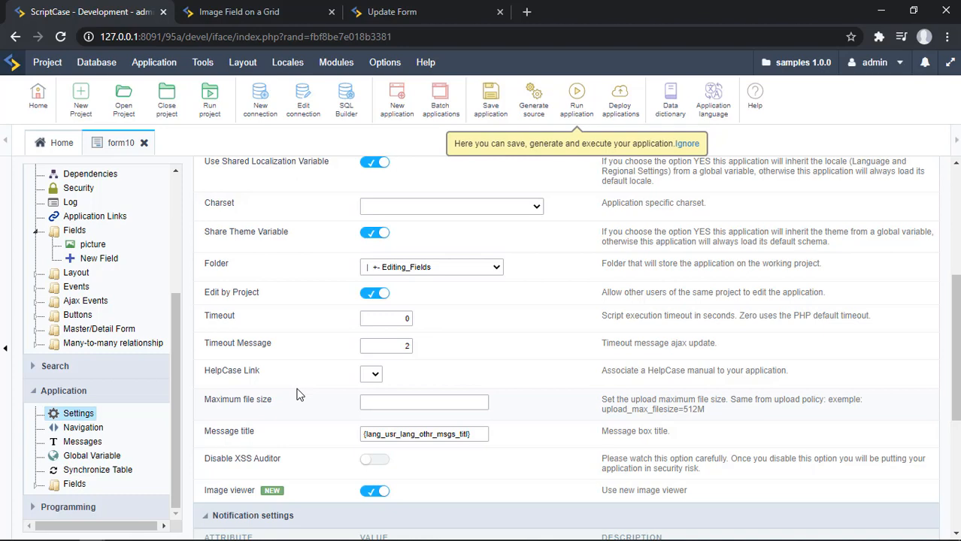
click(875, 64)
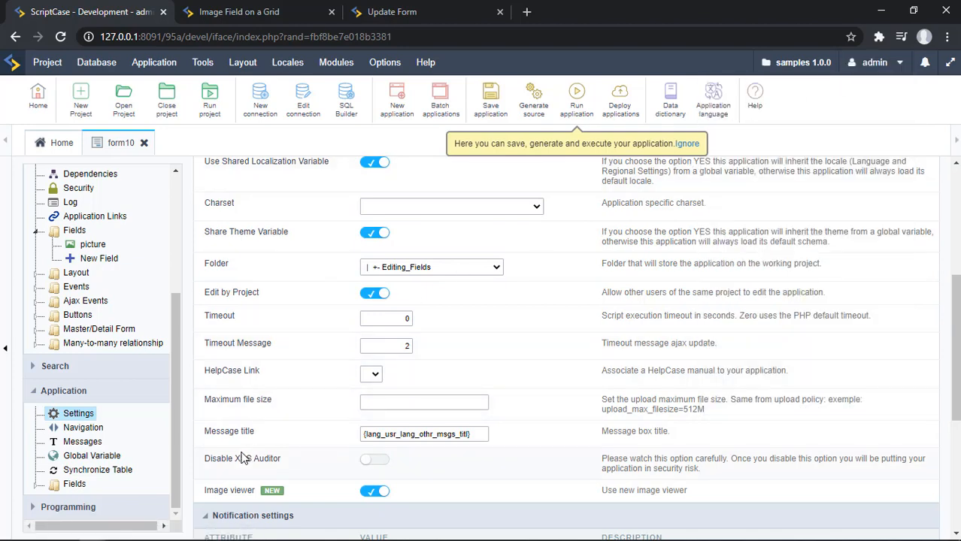
mouse_move(235, 424)
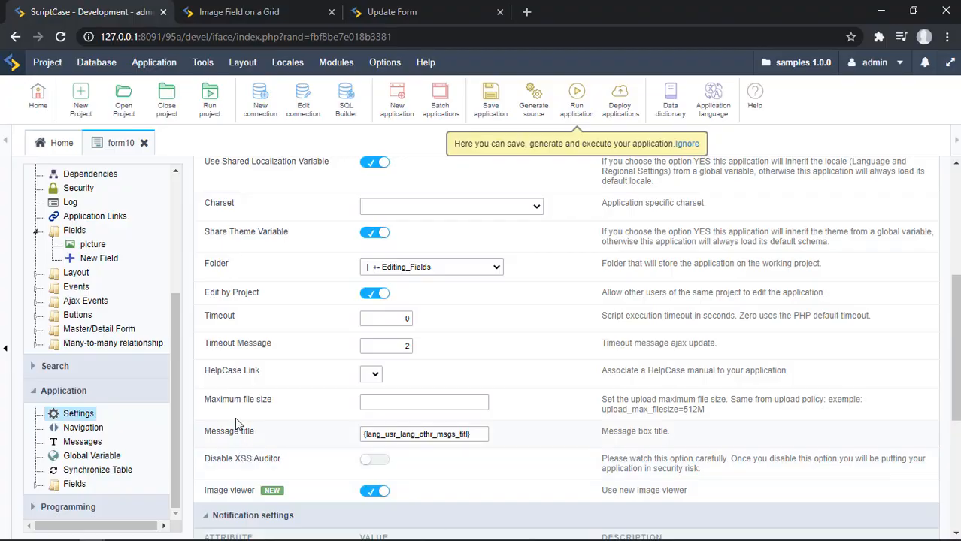